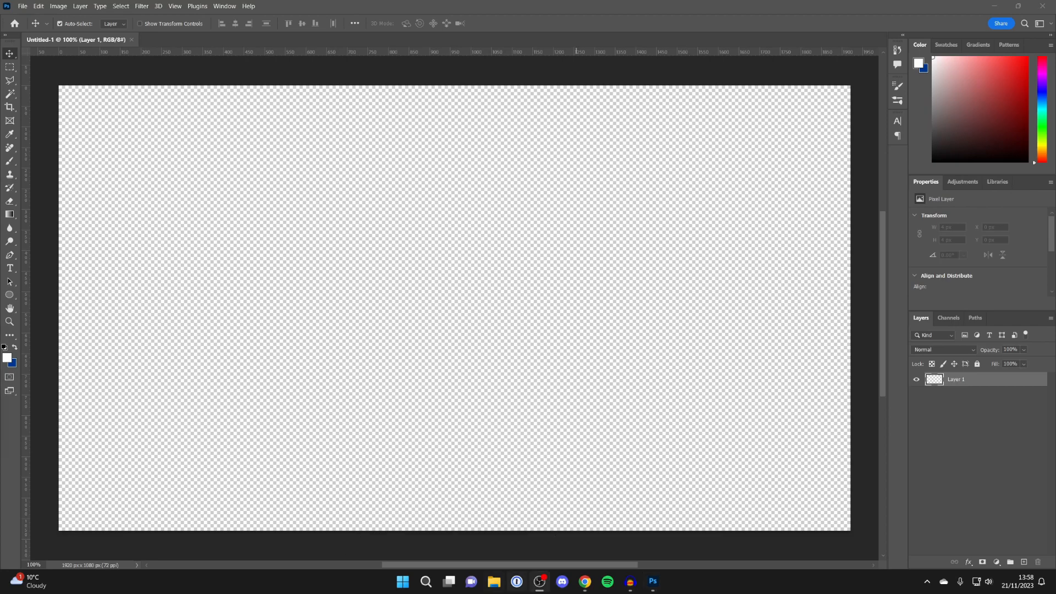
mouse_move(585, 582)
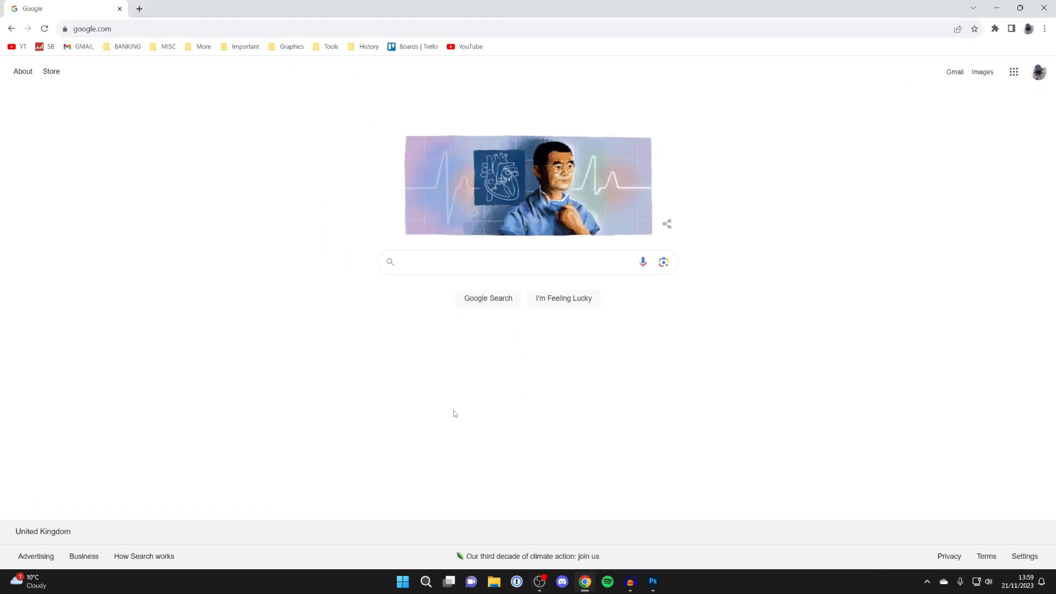
Step: Search Google for 'dafont', open the DaFont site and accept its cookie prompt
left_click(512, 261)
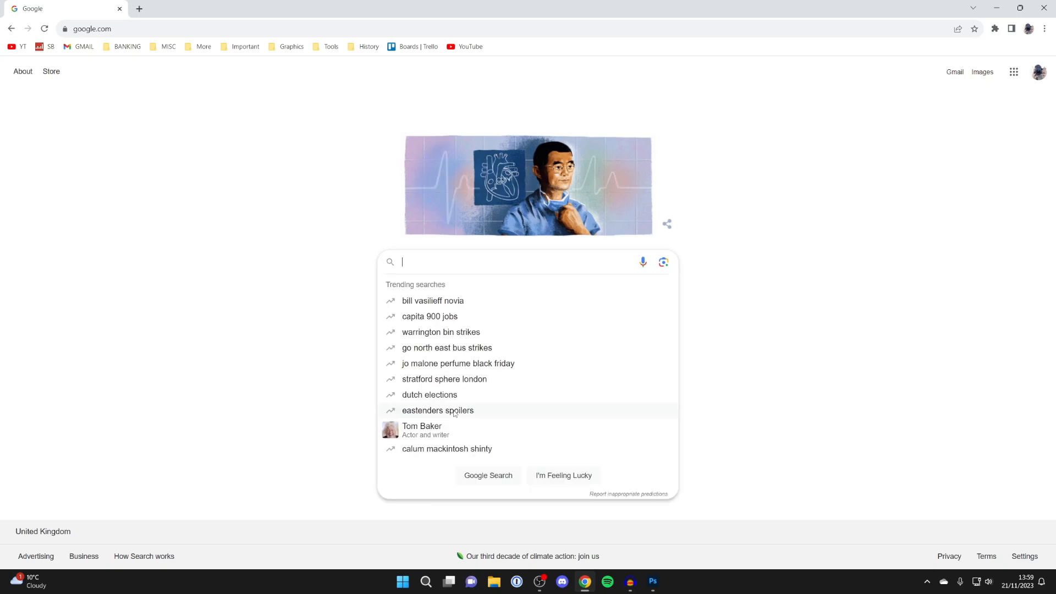
type("dafont")
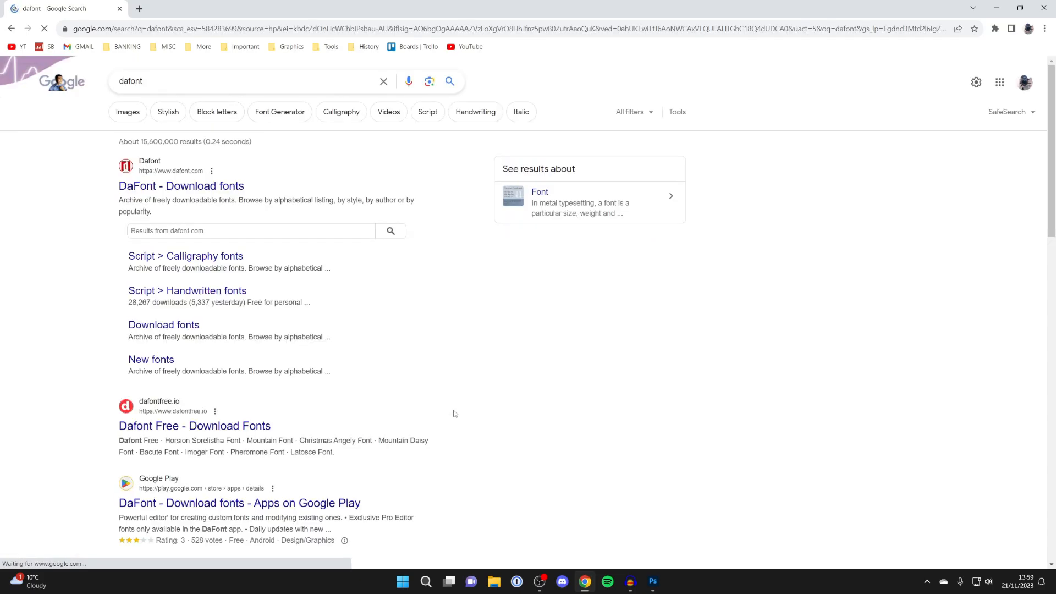
left_click(181, 186)
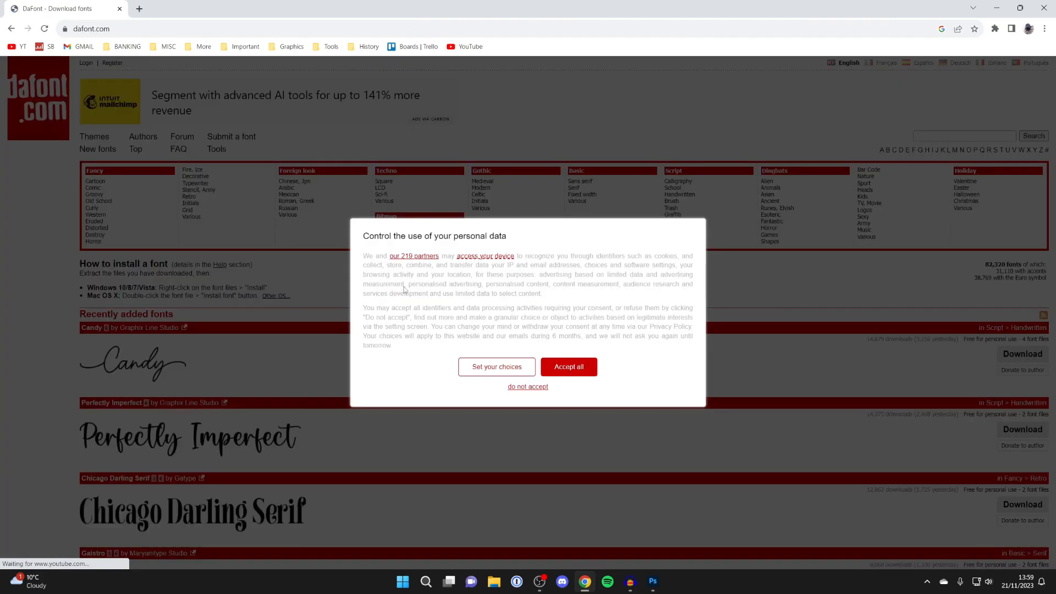
left_click(568, 366)
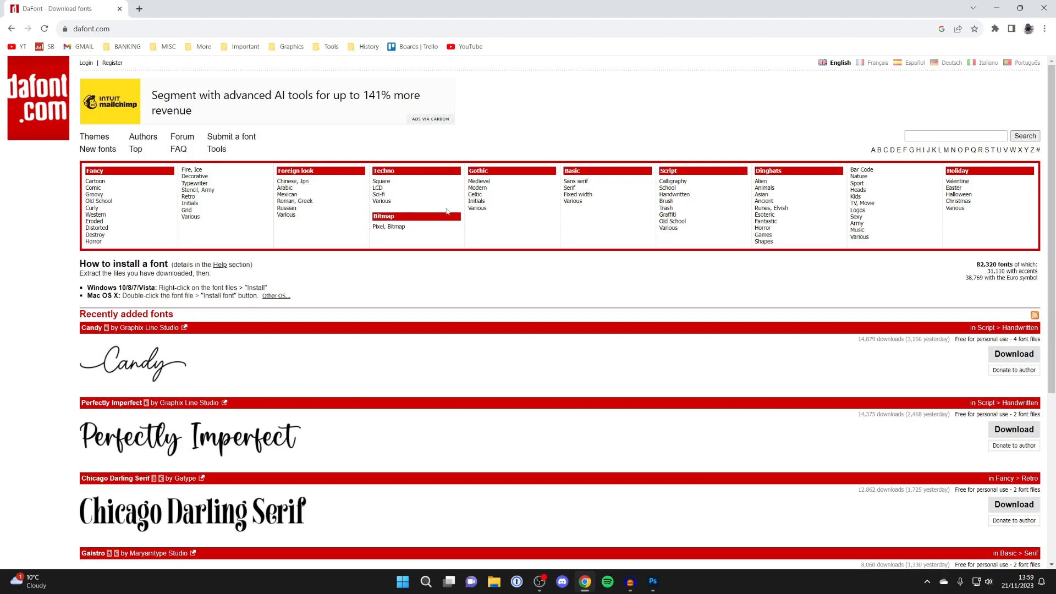
mouse_move(143, 140)
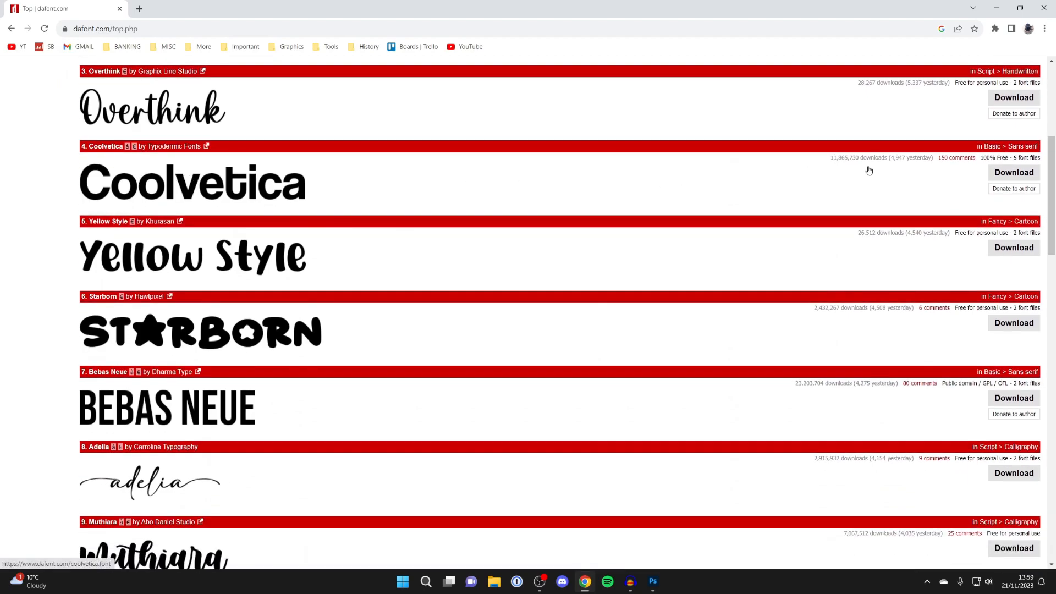
Step: Download Coolvetica as coolvetica.zip, confirm the download finished, and return to Photoshop
left_click(1013, 172)
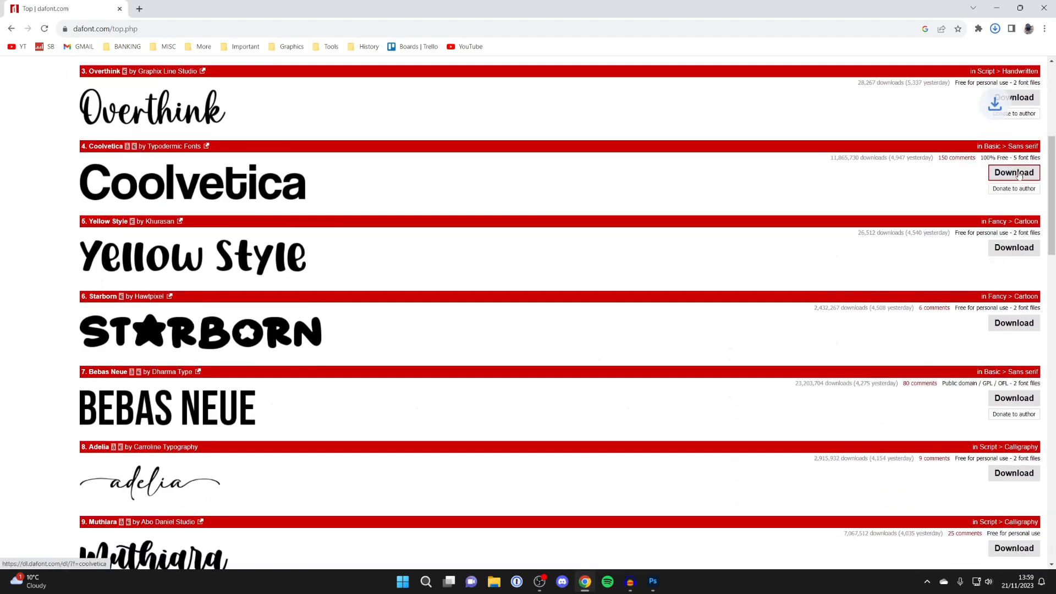
left_click(1014, 172)
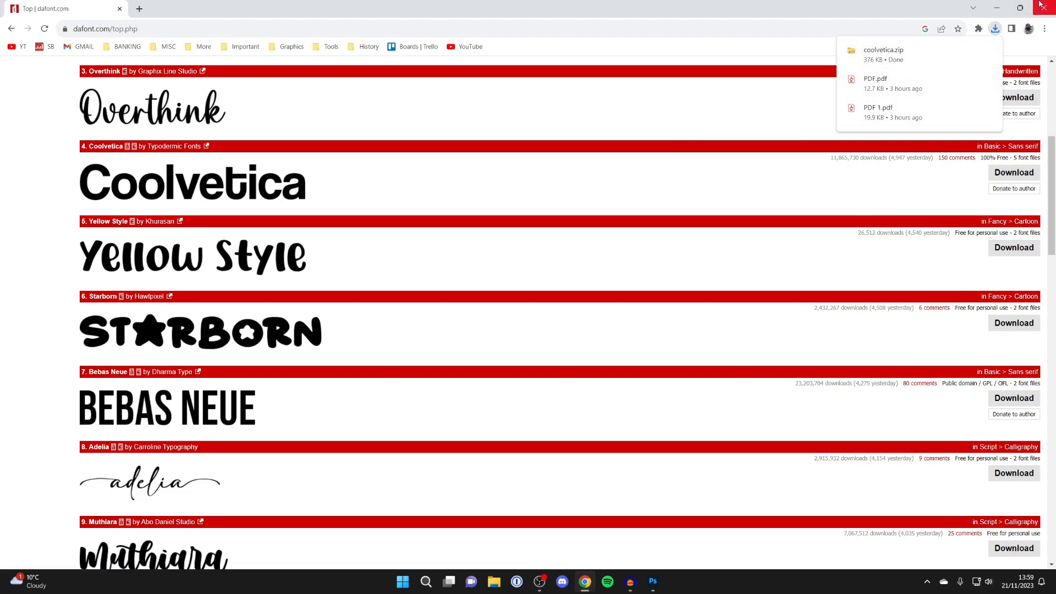
left_click(651, 581)
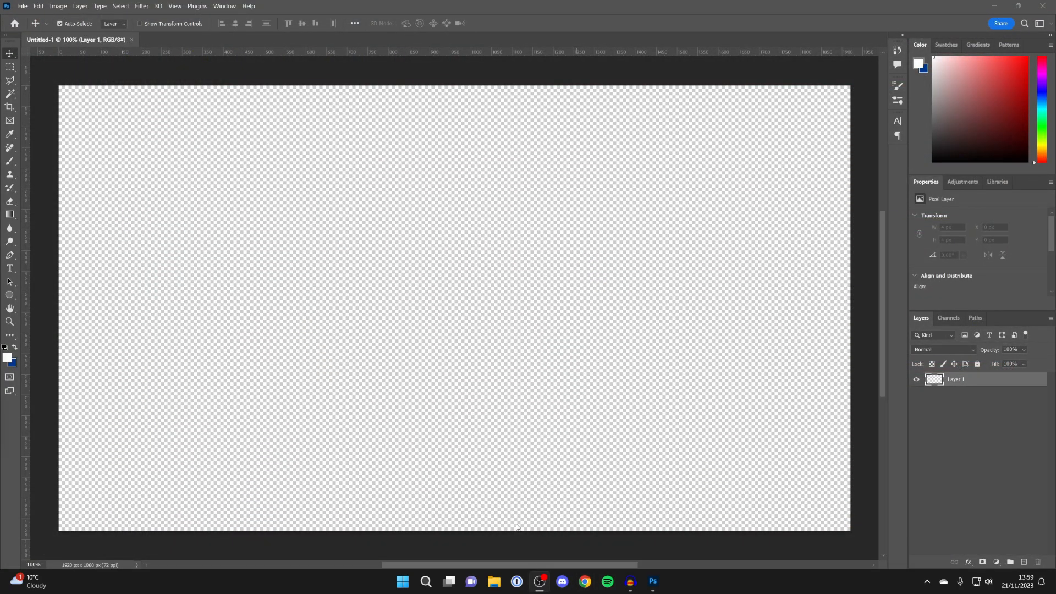
Step: Open coolvetica.zip from the Downloads folder in File Explorer to list its font files
left_click(494, 581)
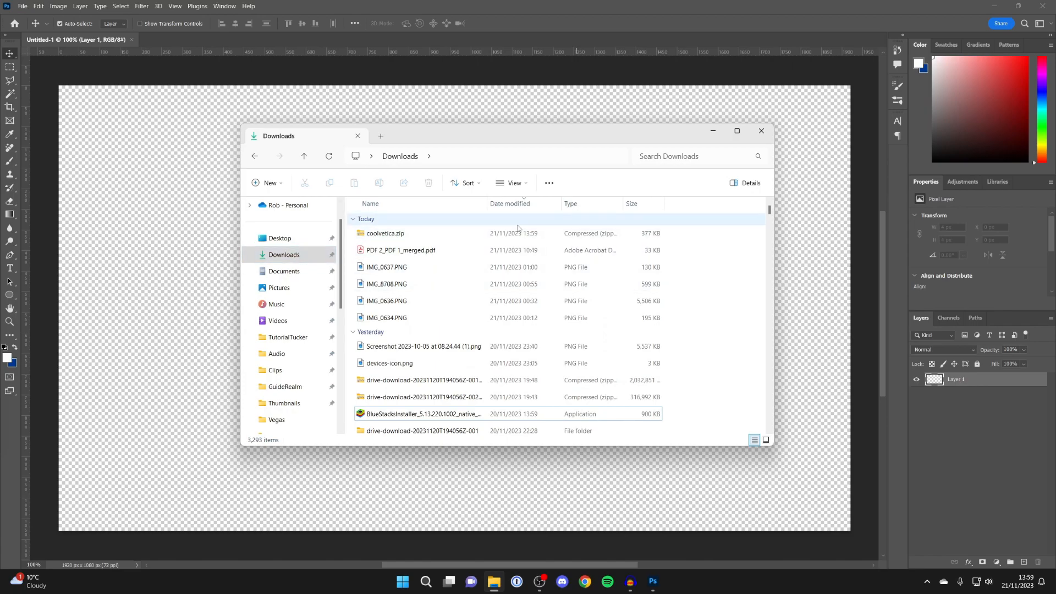
left_click(384, 233)
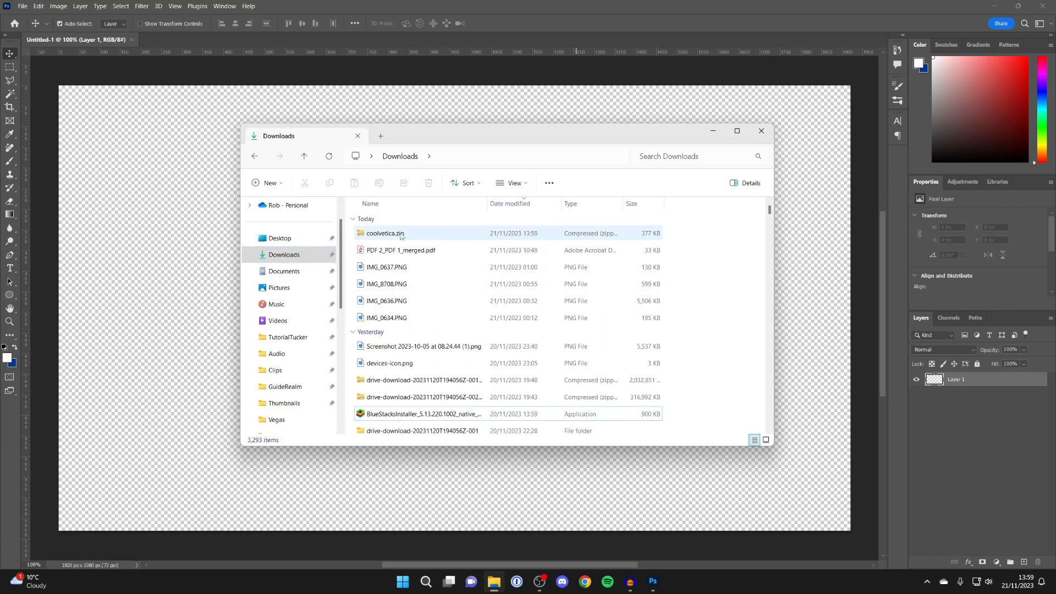
double_click(385, 233)
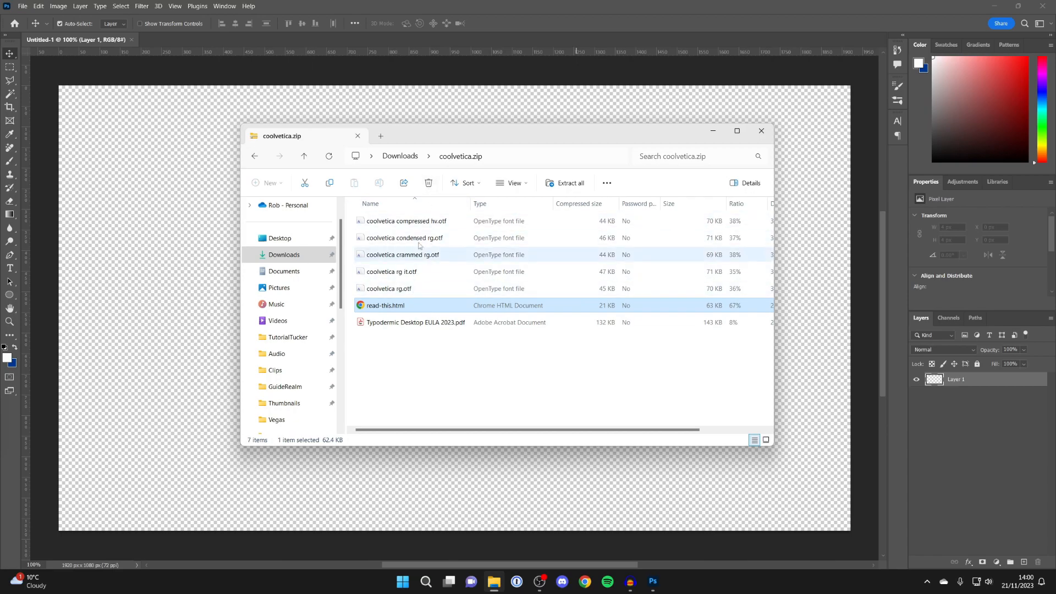
Step: Install coolvetica rg.otf via Font Viewer, then preview and install the italic style
double_click(391, 288)
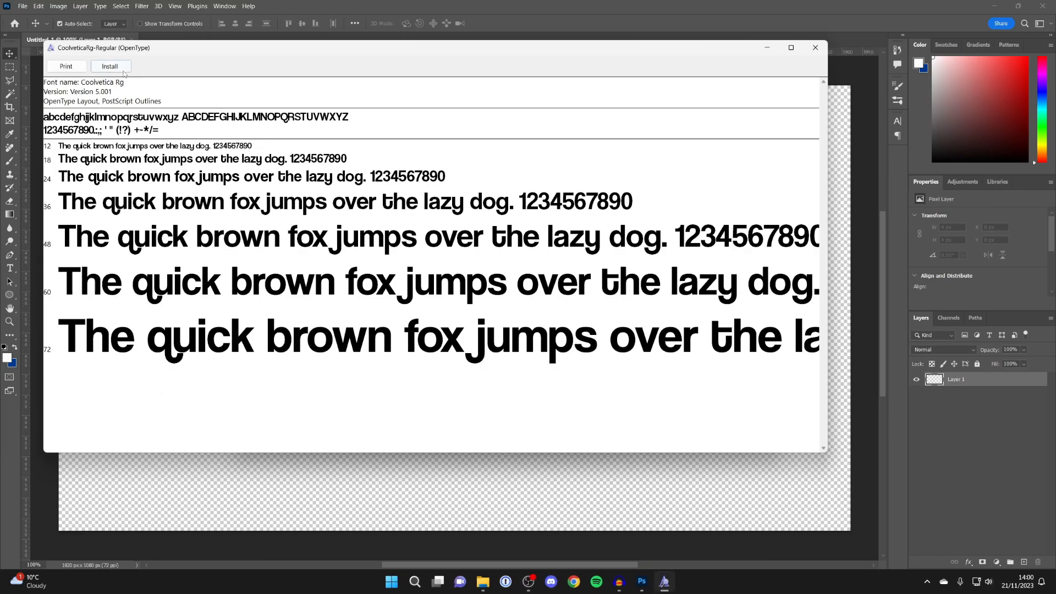
left_click(110, 66)
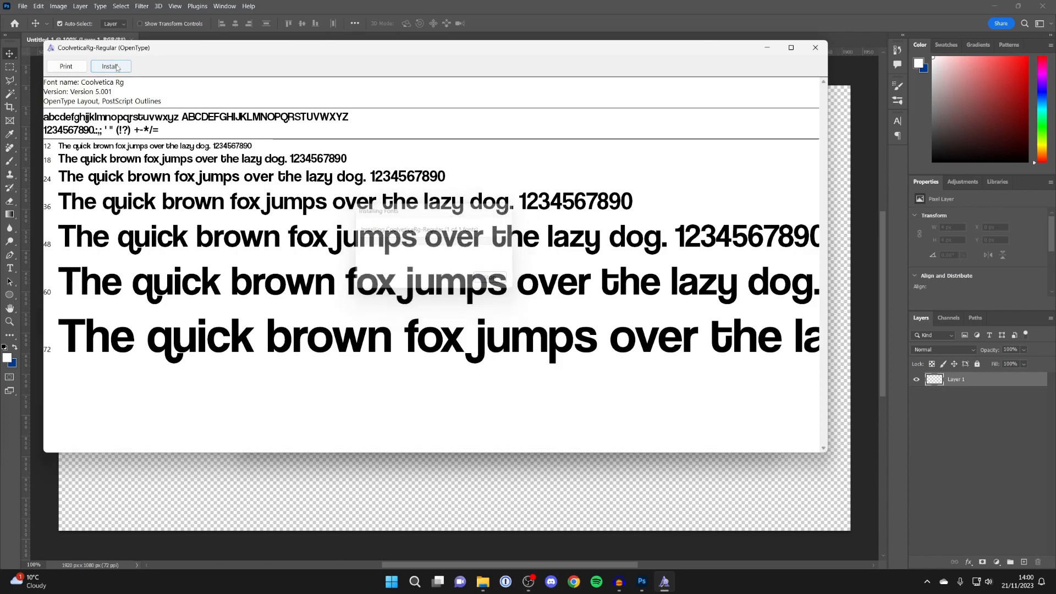
left_click(110, 66)
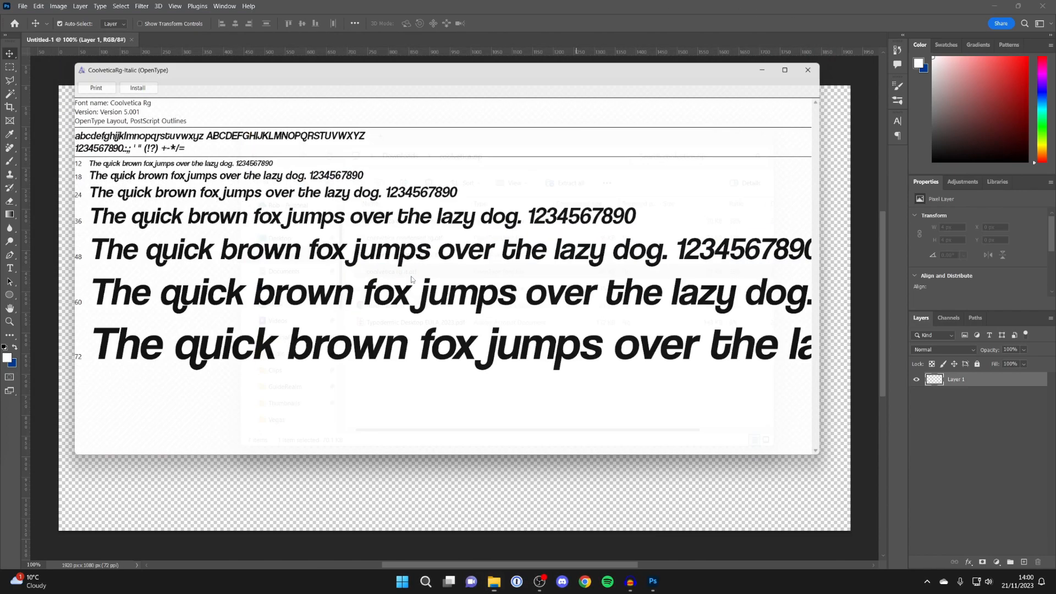
left_click(137, 87)
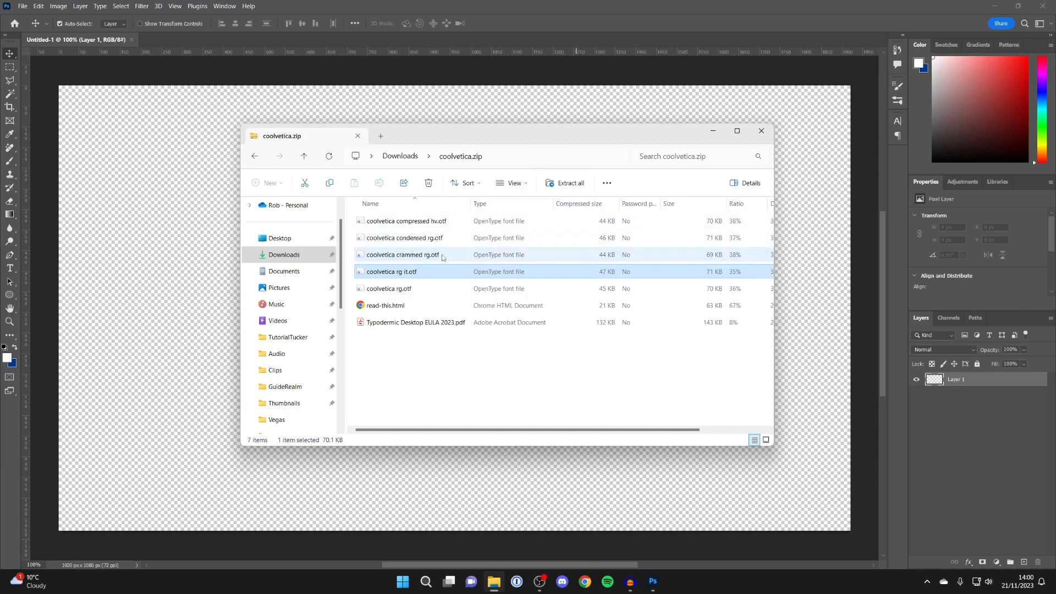
left_click(402, 255)
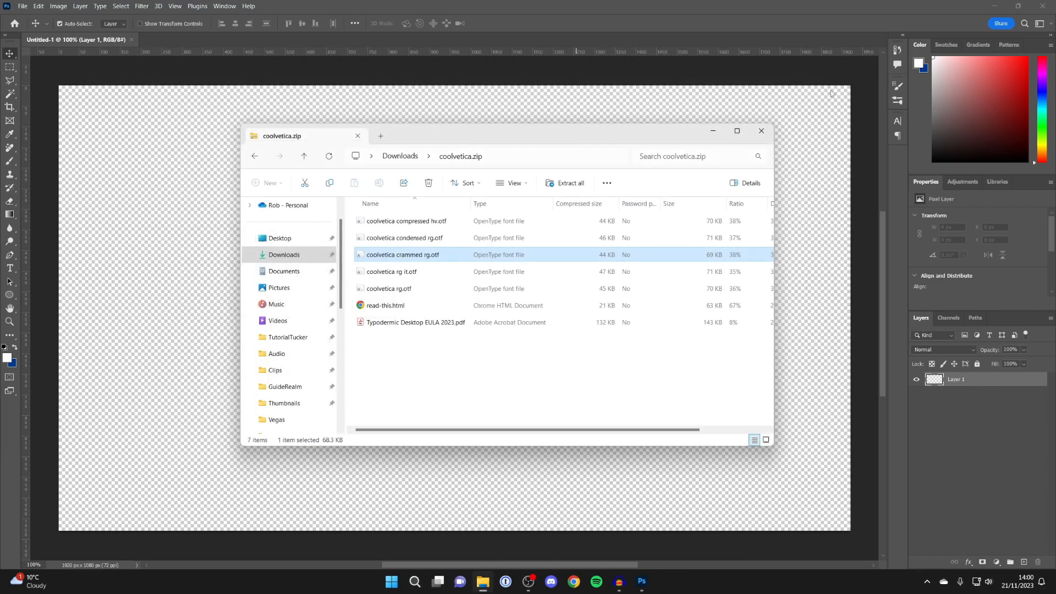
Step: Type 'LOREM IPSUM' on the canvas and set its size to 300 pt
left_click(760, 131)
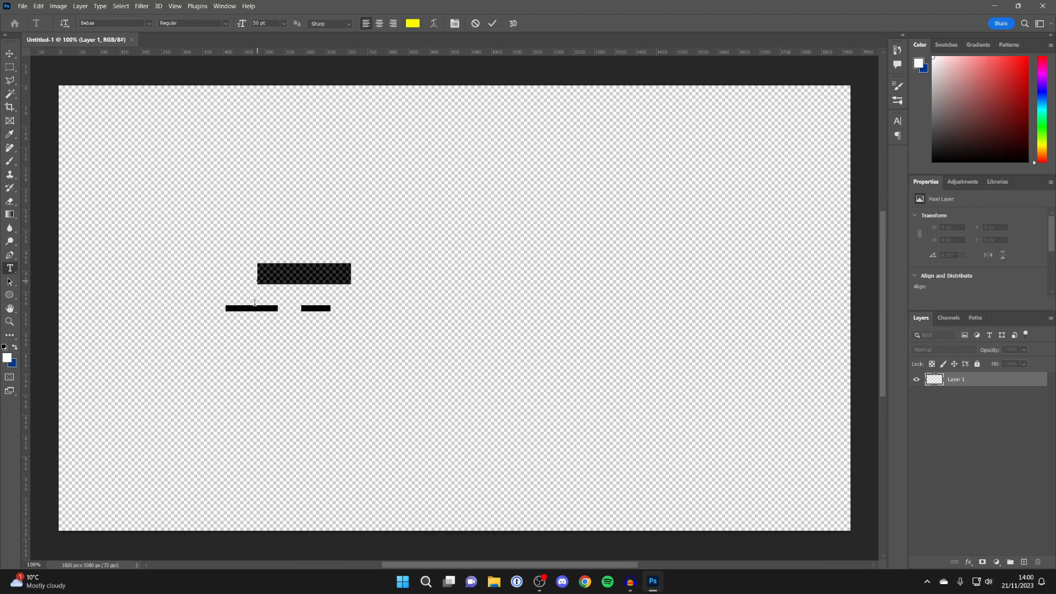
type("LOREM IPSUM")
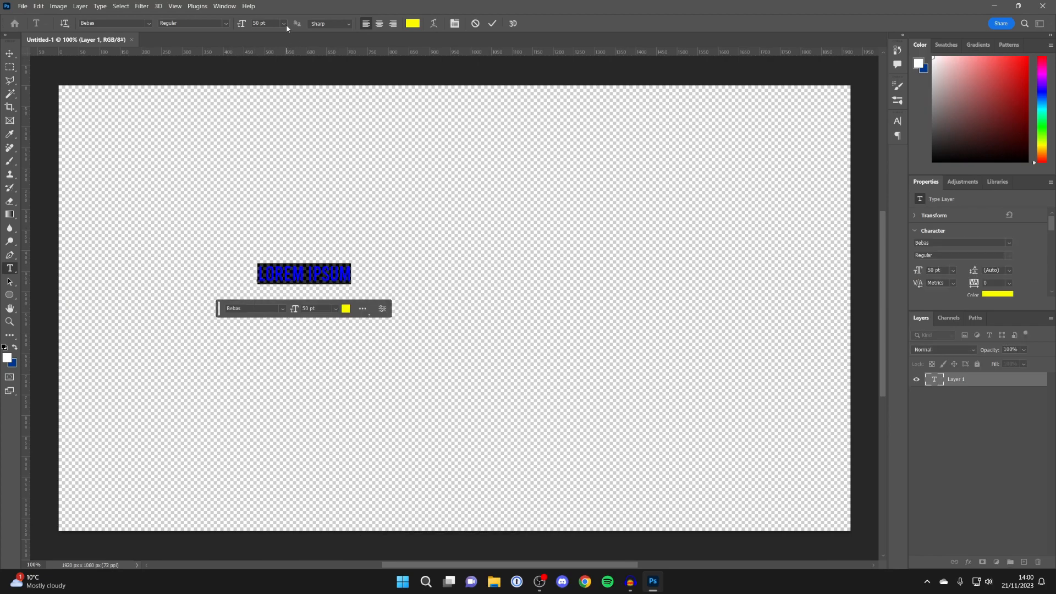
type("300")
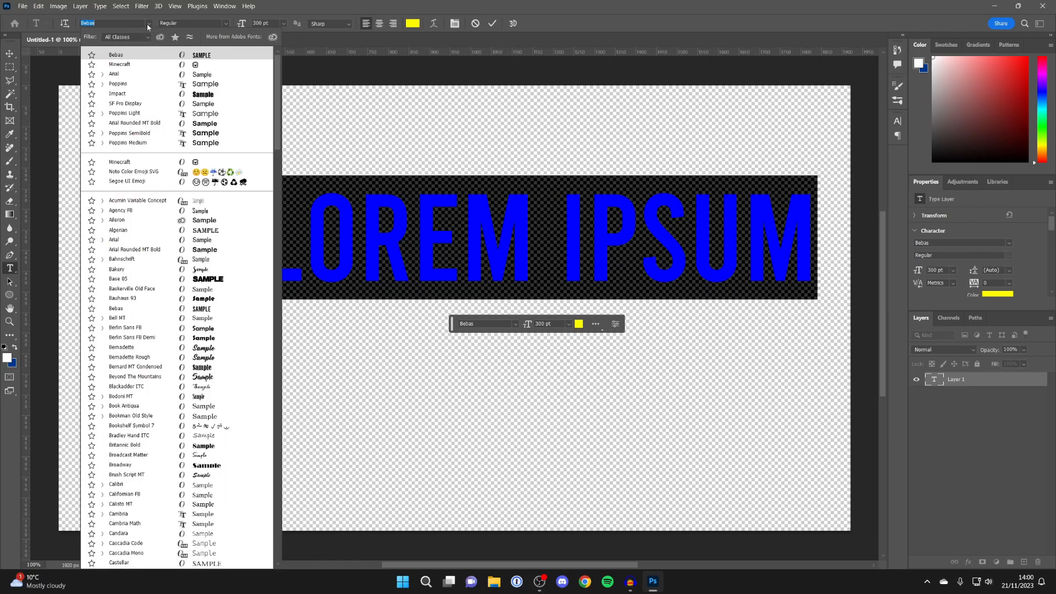
Step: Search the font list for 'coo' and apply Coolvetica Regular to the text
type("coo")
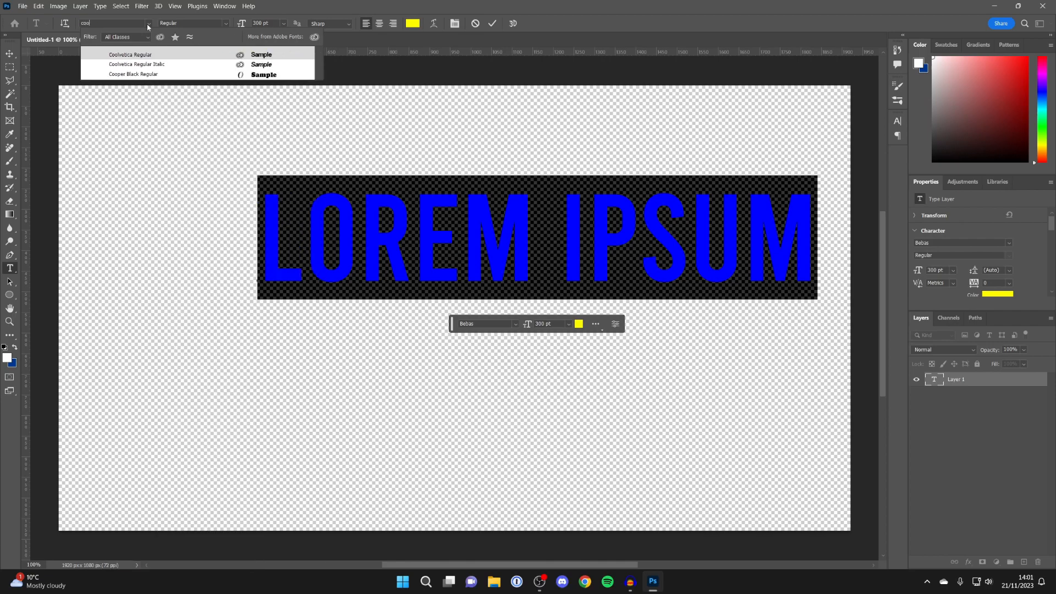
left_click(129, 55)
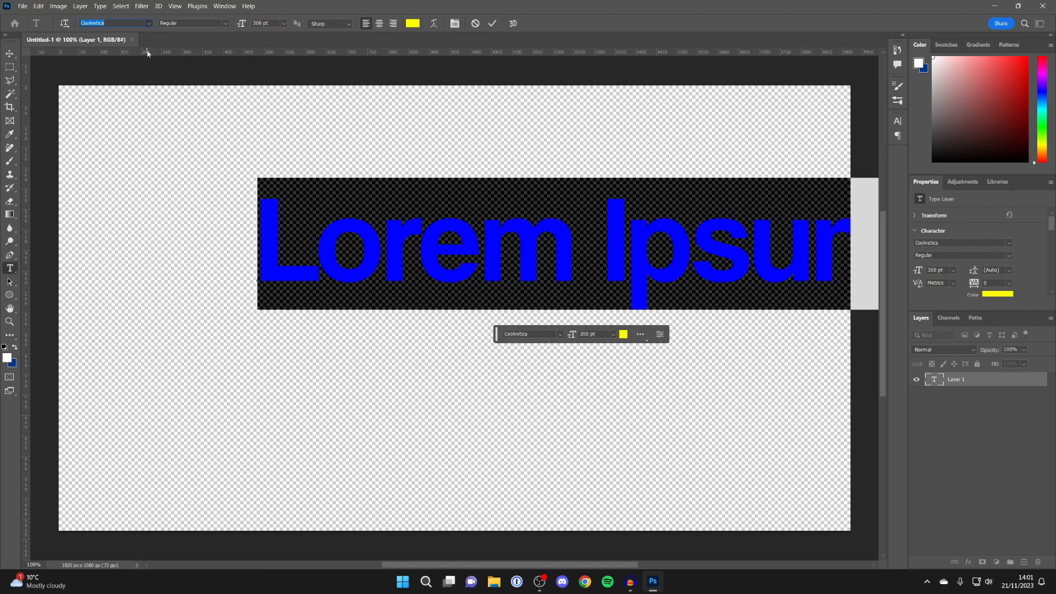